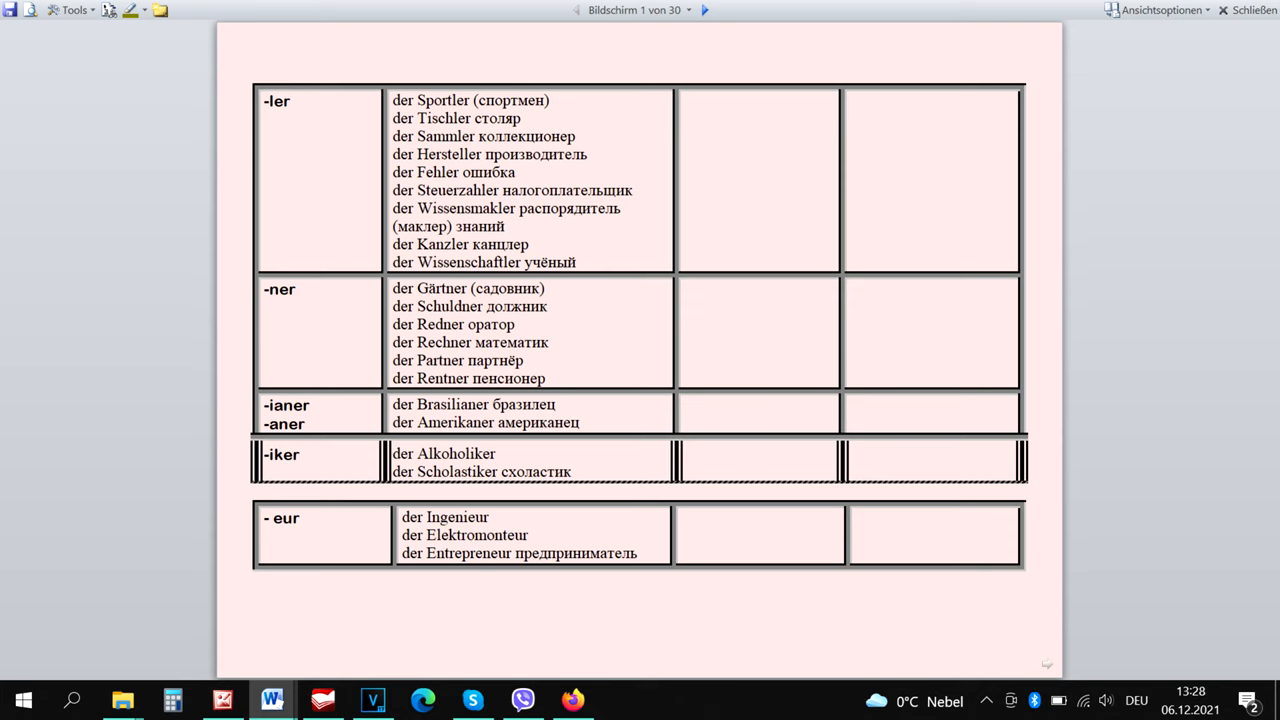
Page through Read Mode screens to the -er suffix table starting with der Leiter
left_click(704, 10)
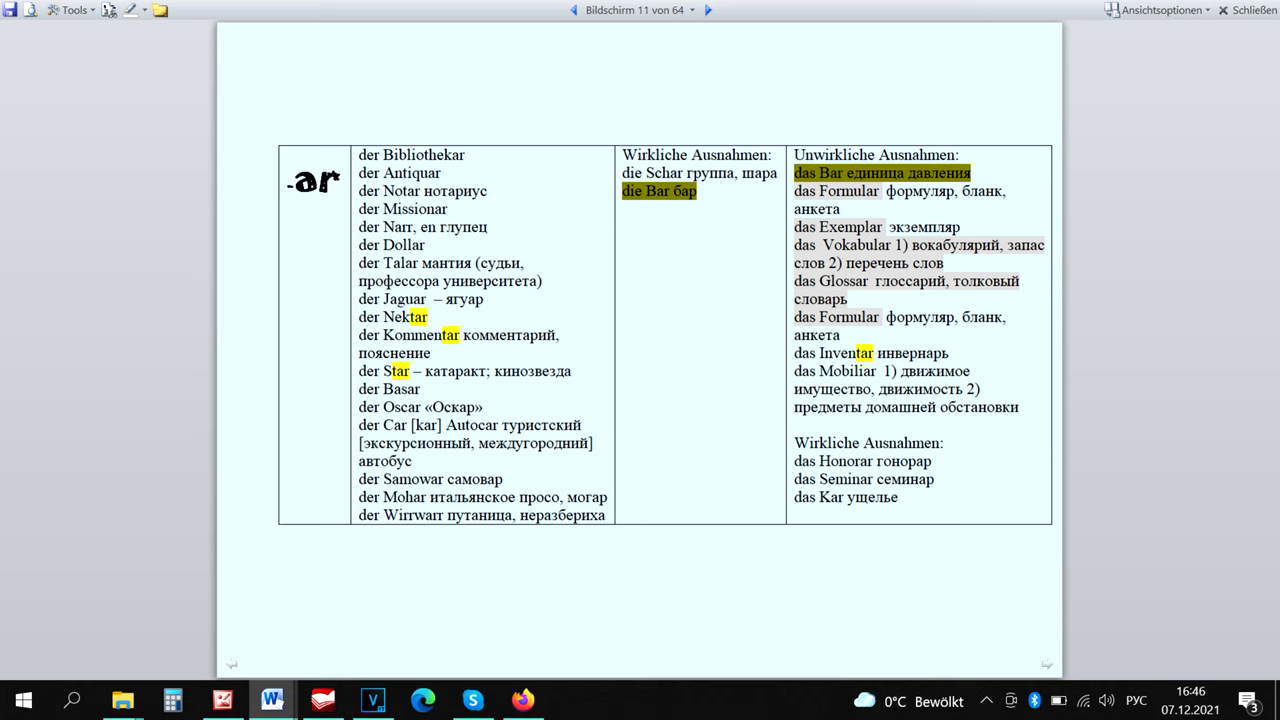
left_click(708, 10)
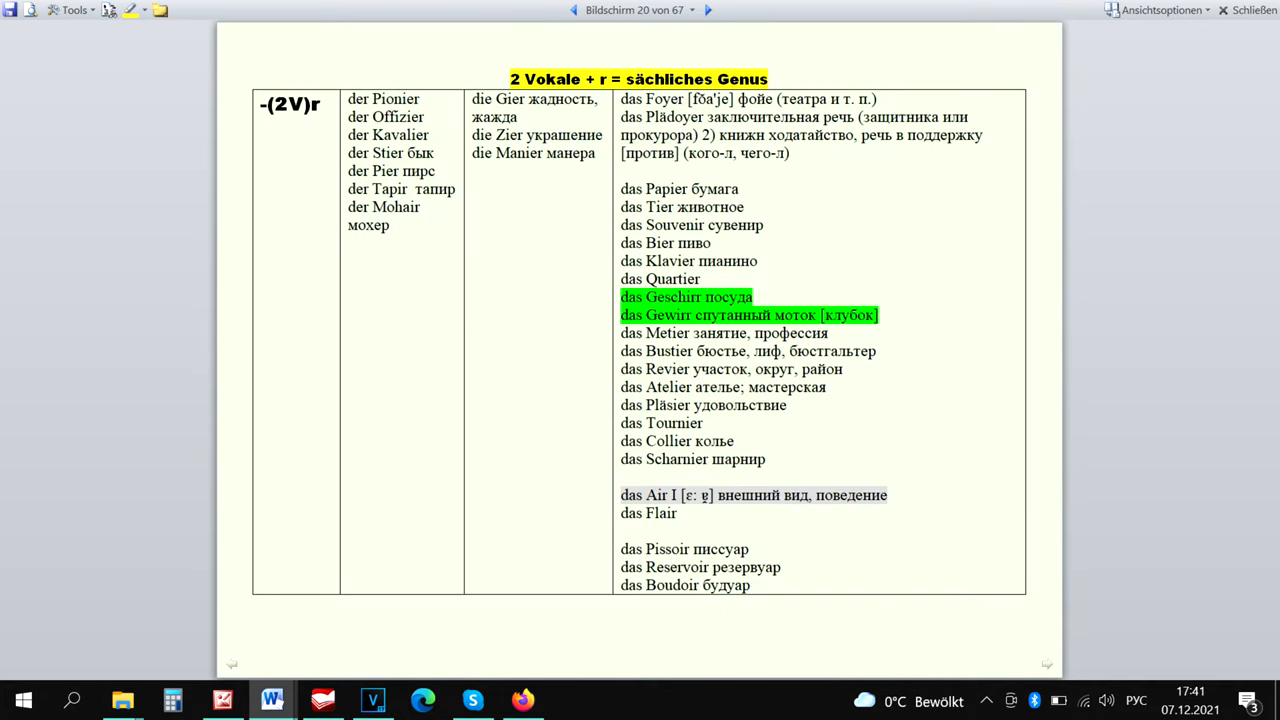
left_click(708, 10)
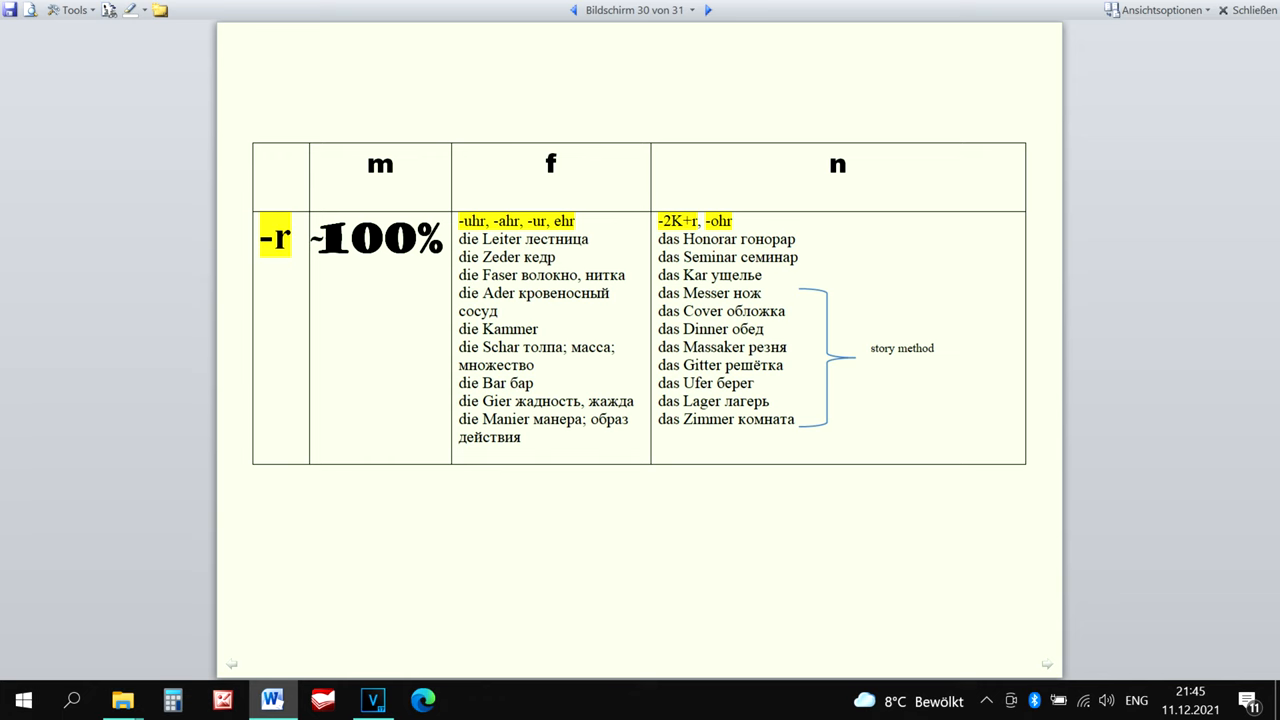
left_click(576, 10)
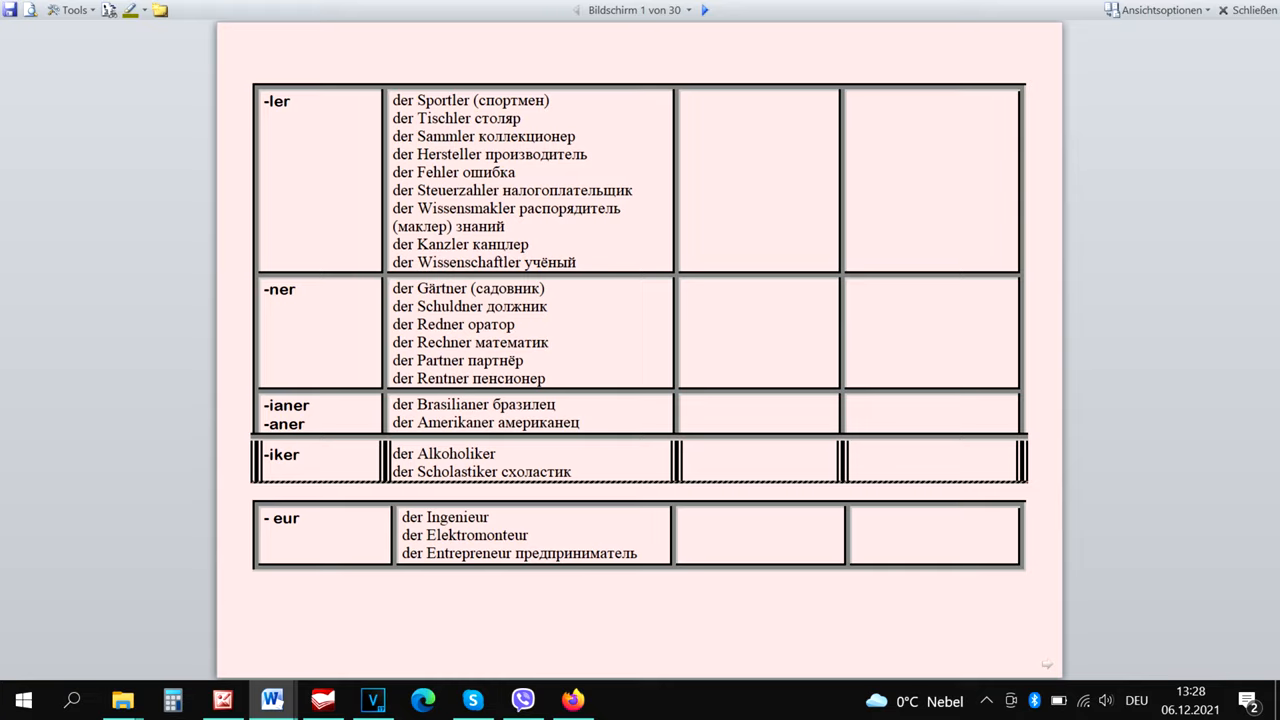
left_click(704, 10)
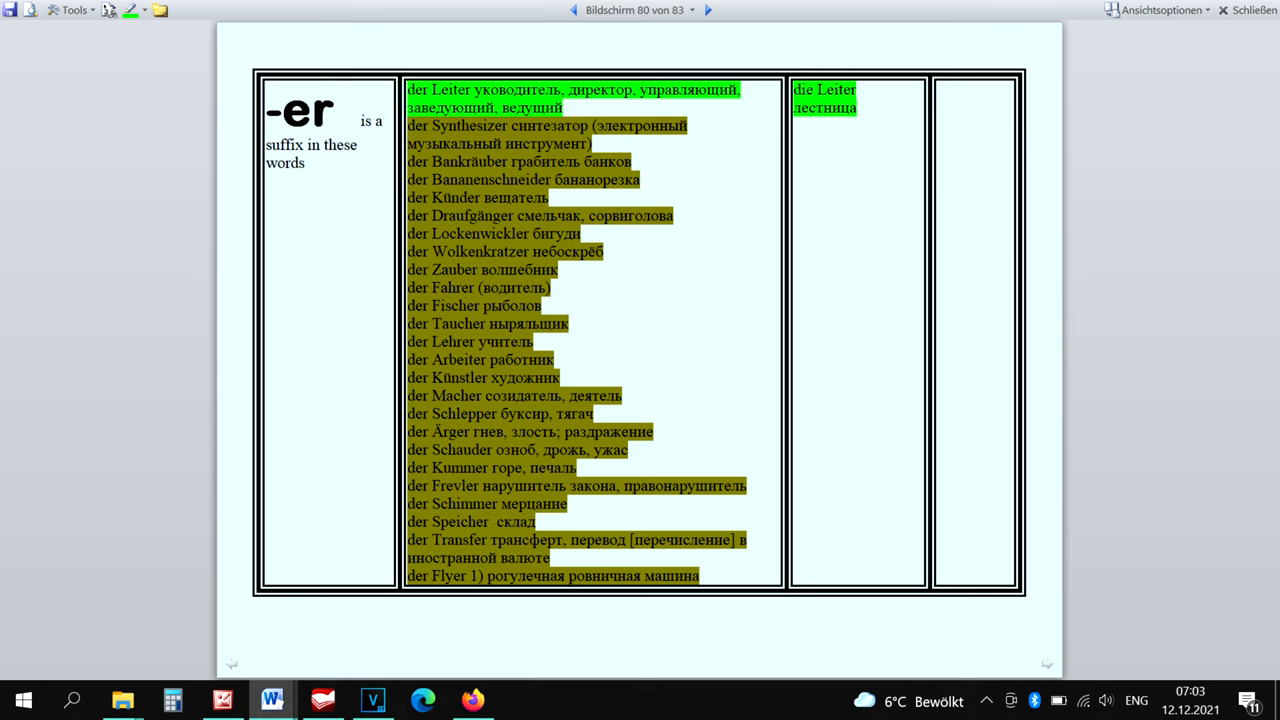
Move to the feminine page of rhetorical figures like die Metapher and die Anapher
left_click(707, 10)
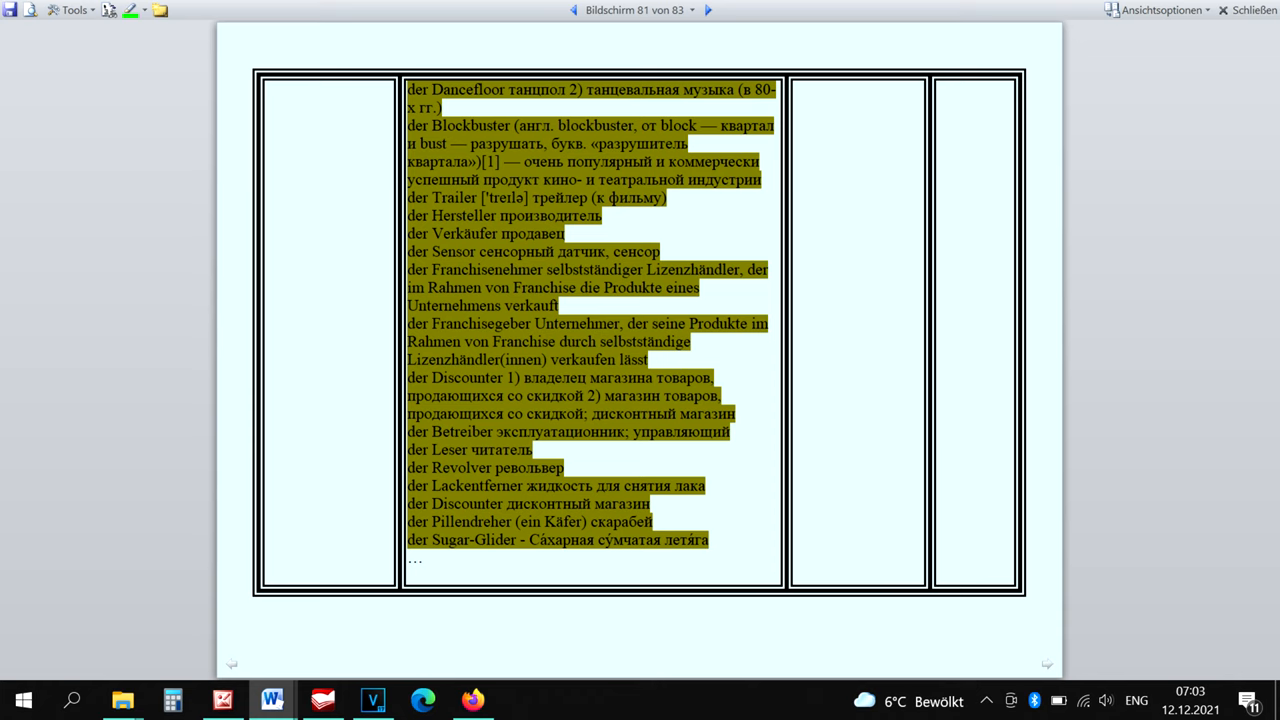
left_click(576, 10)
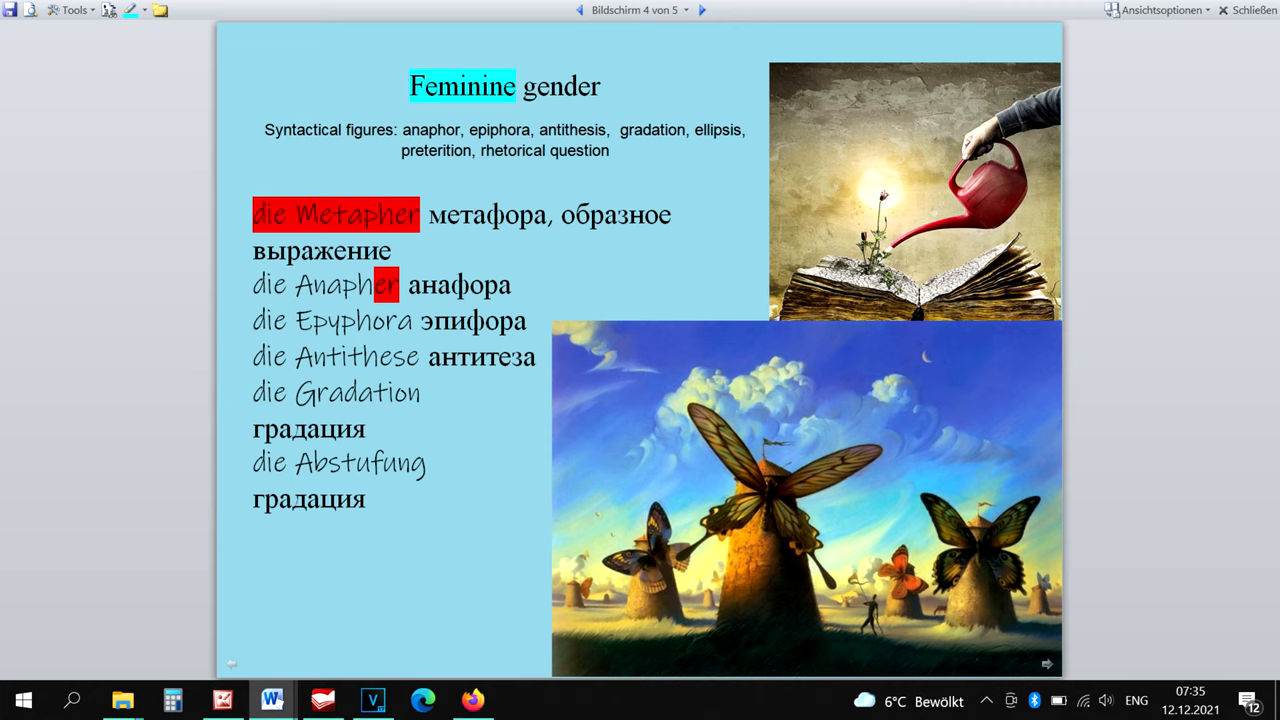
Go to screen 4 of 13, the feminine strength, power and danger words
left_click(703, 10)
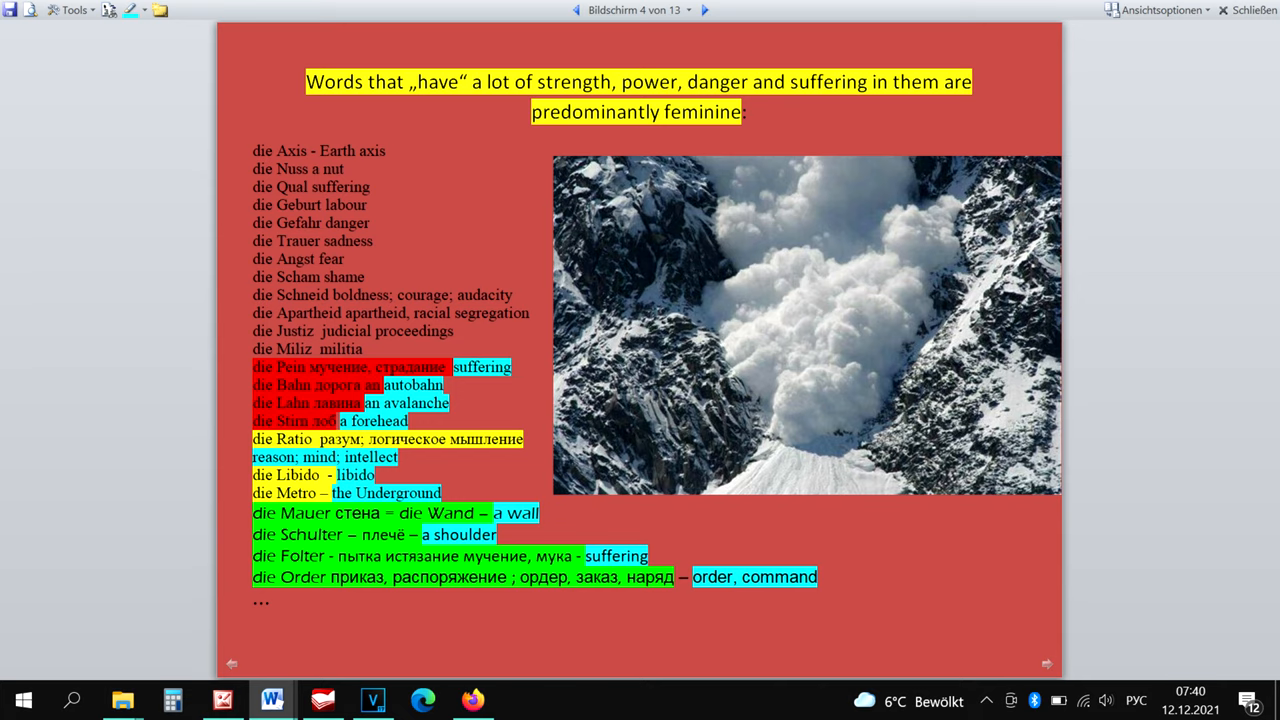
left_click(576, 10)
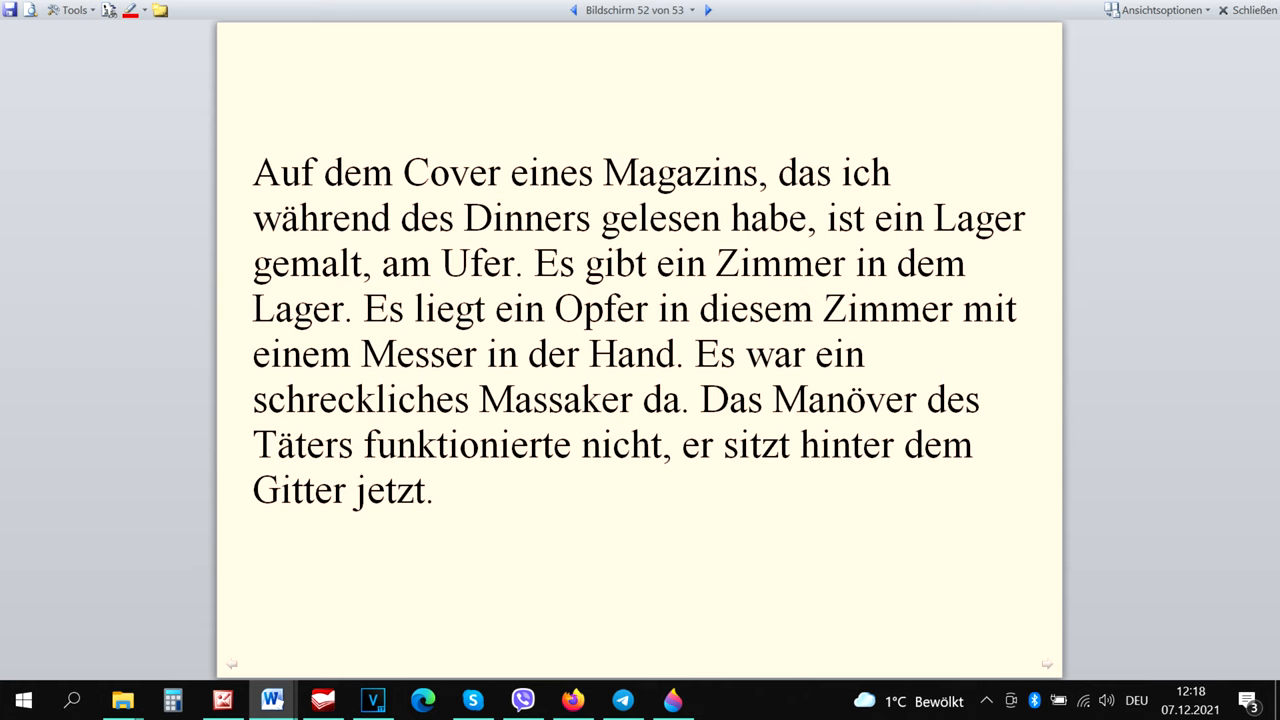
Advance two screens to the neuter Sammelbegriffe page with das Obst and das Gemüse
left_click(708, 10)
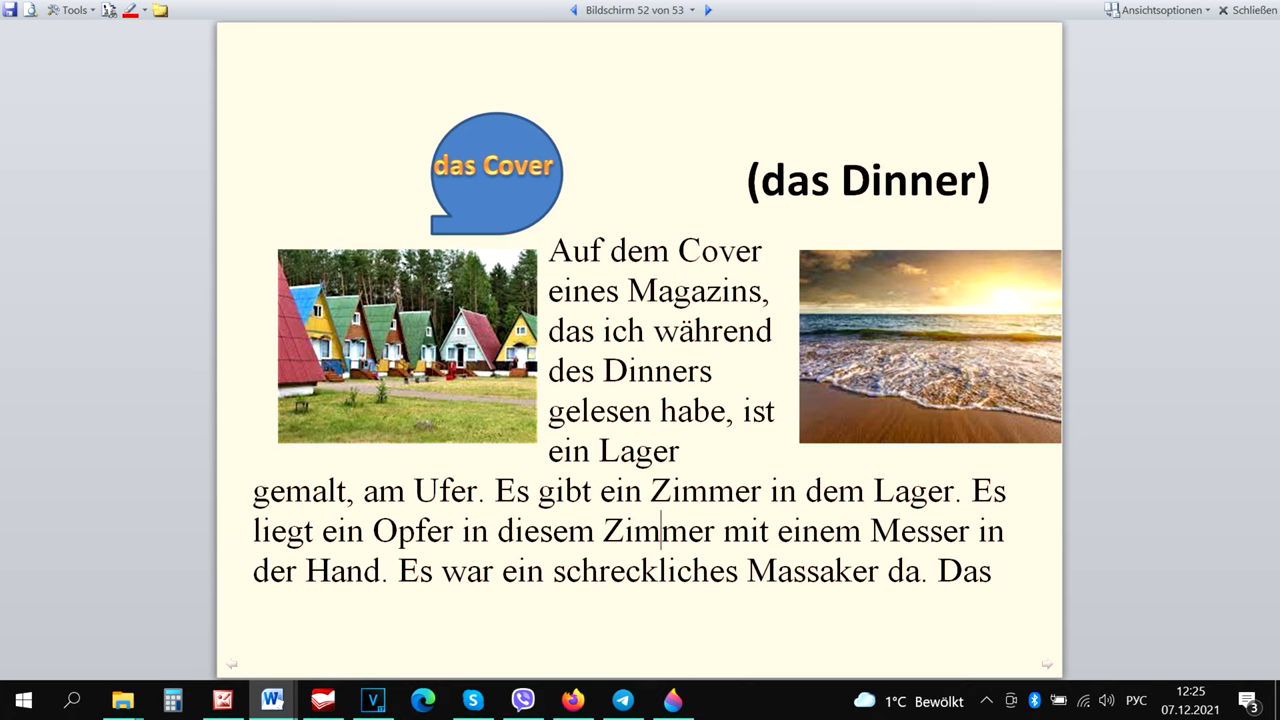
left_click(708, 10)
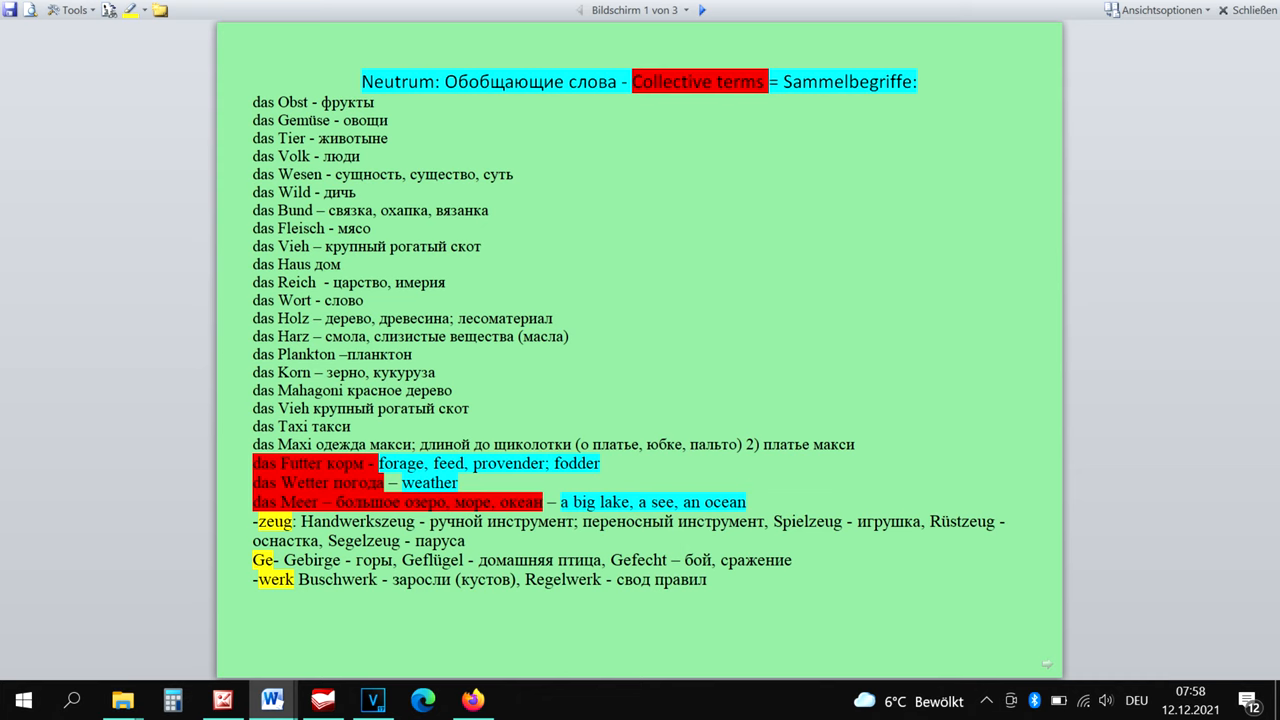
Advance to the -ar nouns table with der Bibliothekar, der Notar and exceptions
left_click(703, 10)
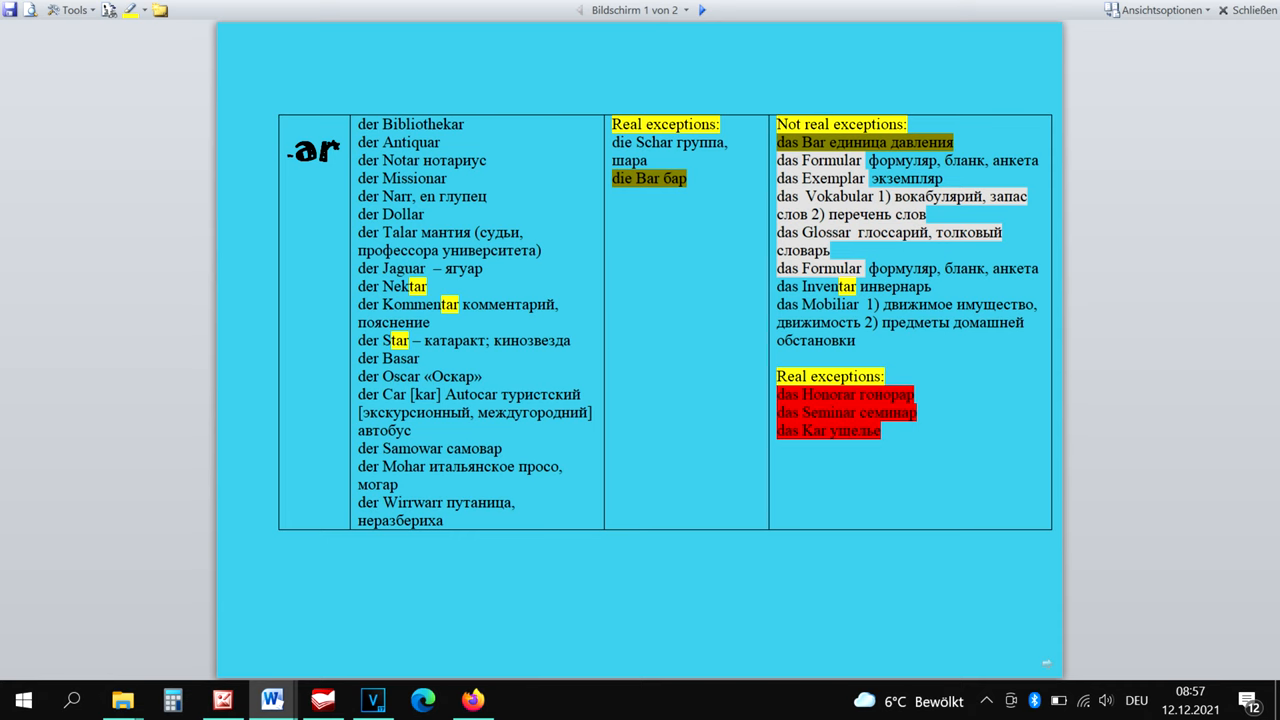
left_click(703, 10)
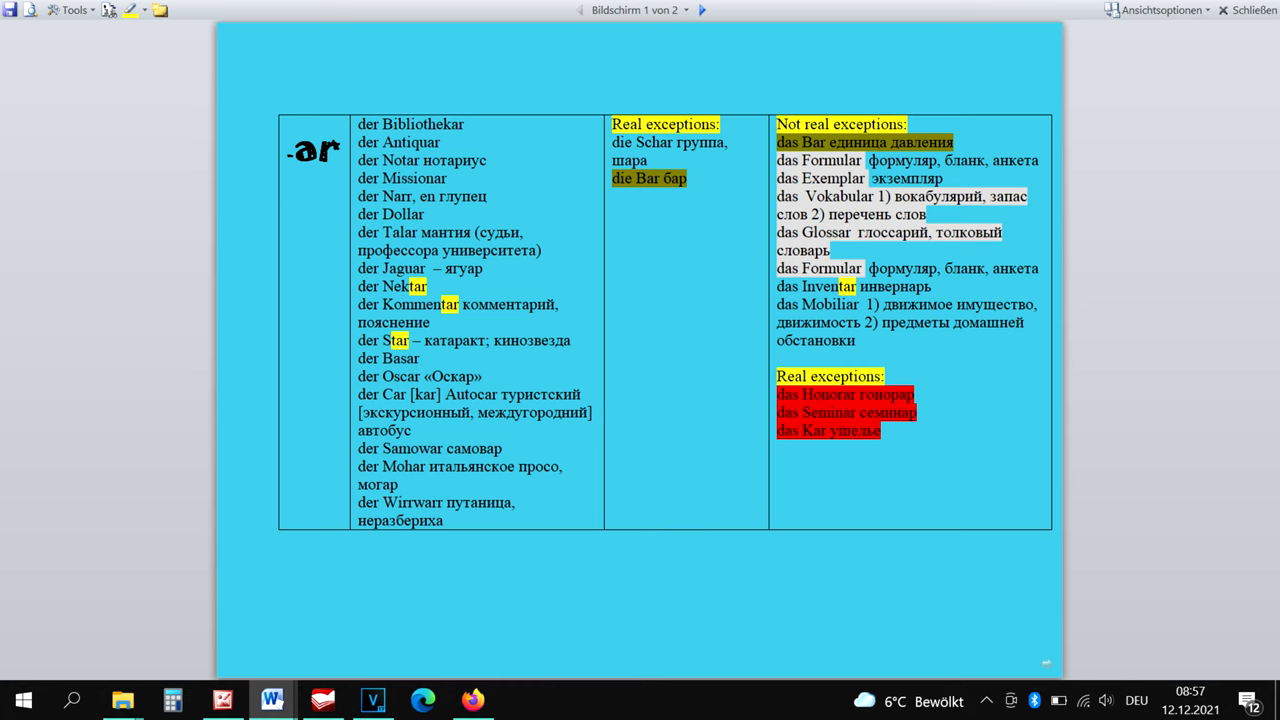
Navigate to the -ehr/-ahr/-uhr/-ur table with der Verkehr, die Uhr, der Flur
left_click(702, 10)
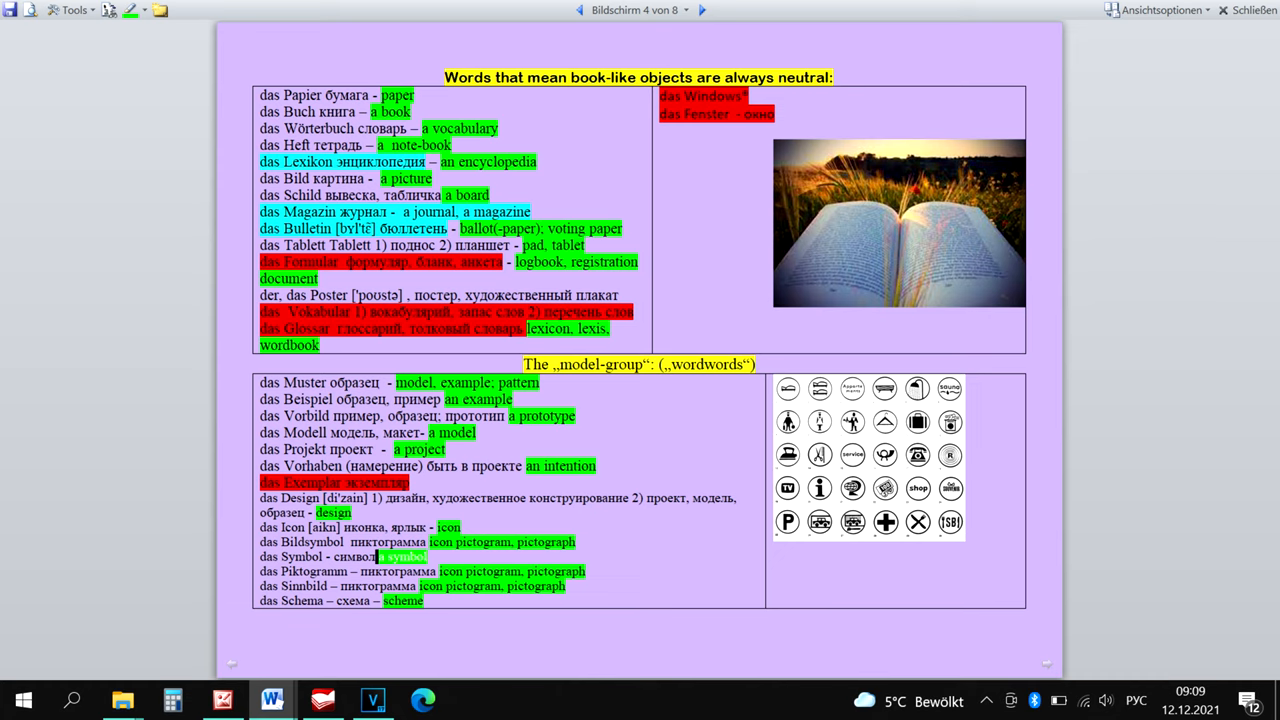
left_click(702, 10)
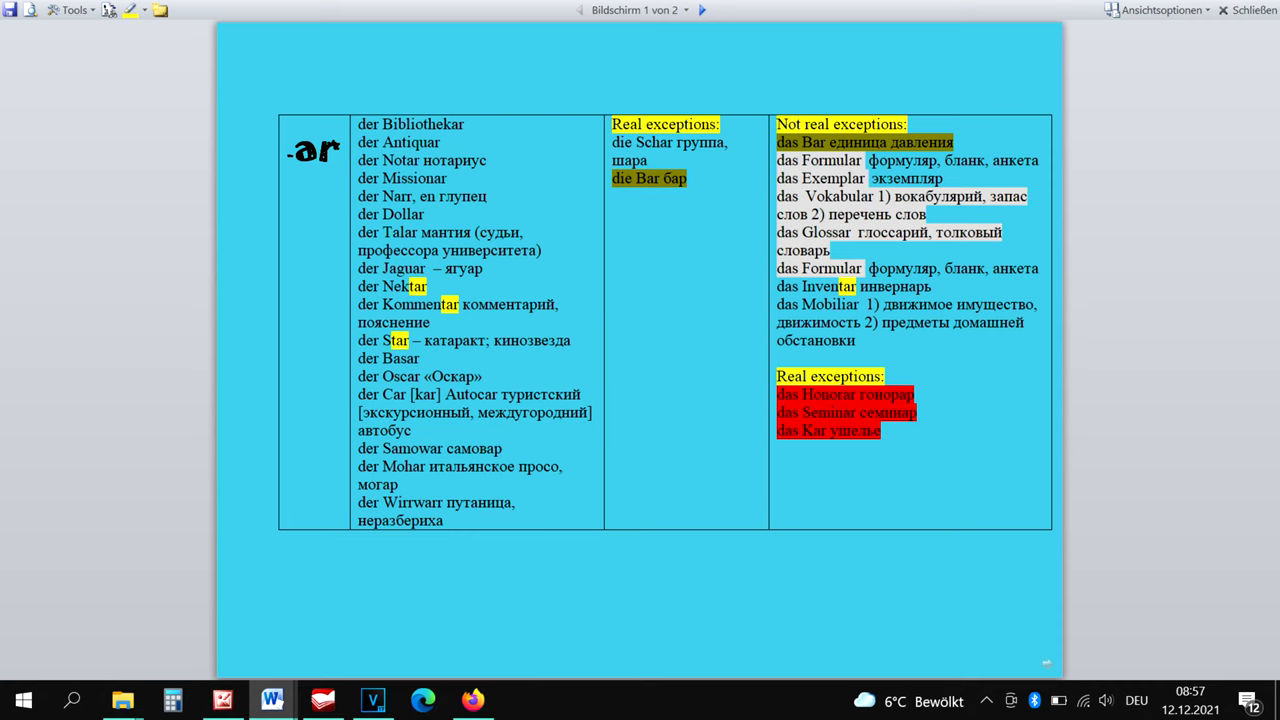
left_click(707, 10)
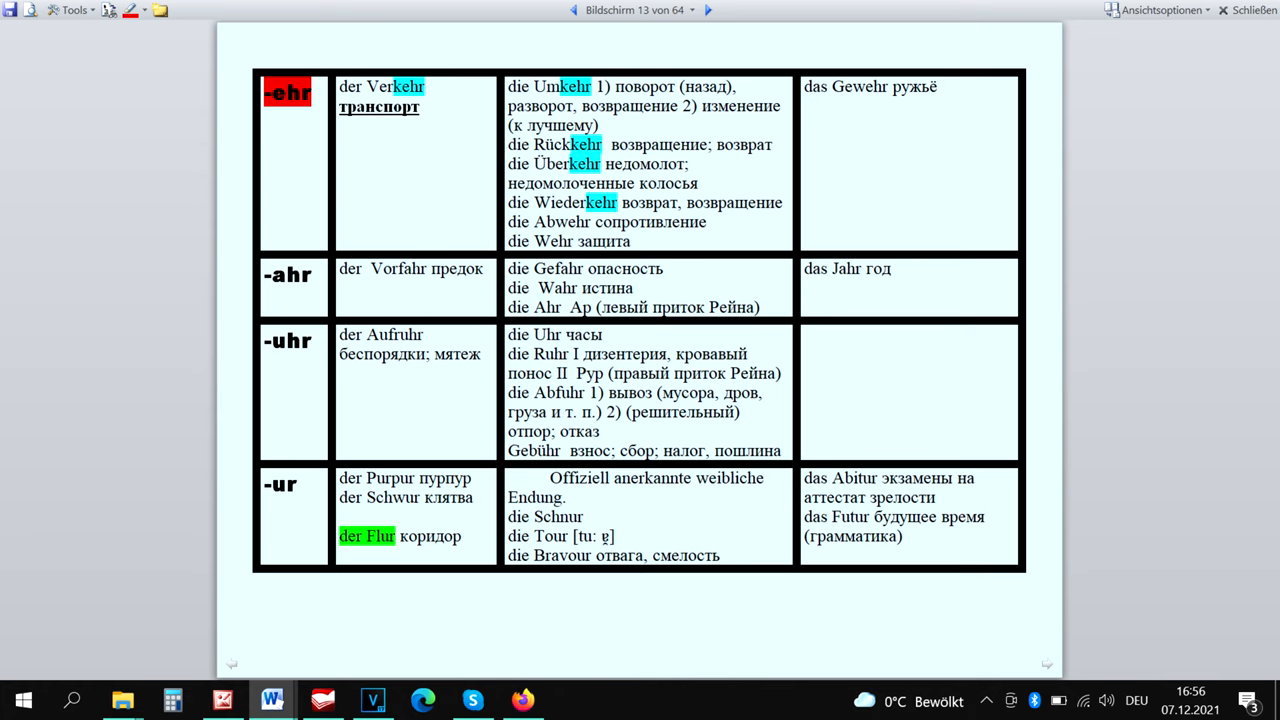
Show screen 1: the -sch, -g, -f, -b, -p, -d endings table (~100%)
left_click(708, 10)
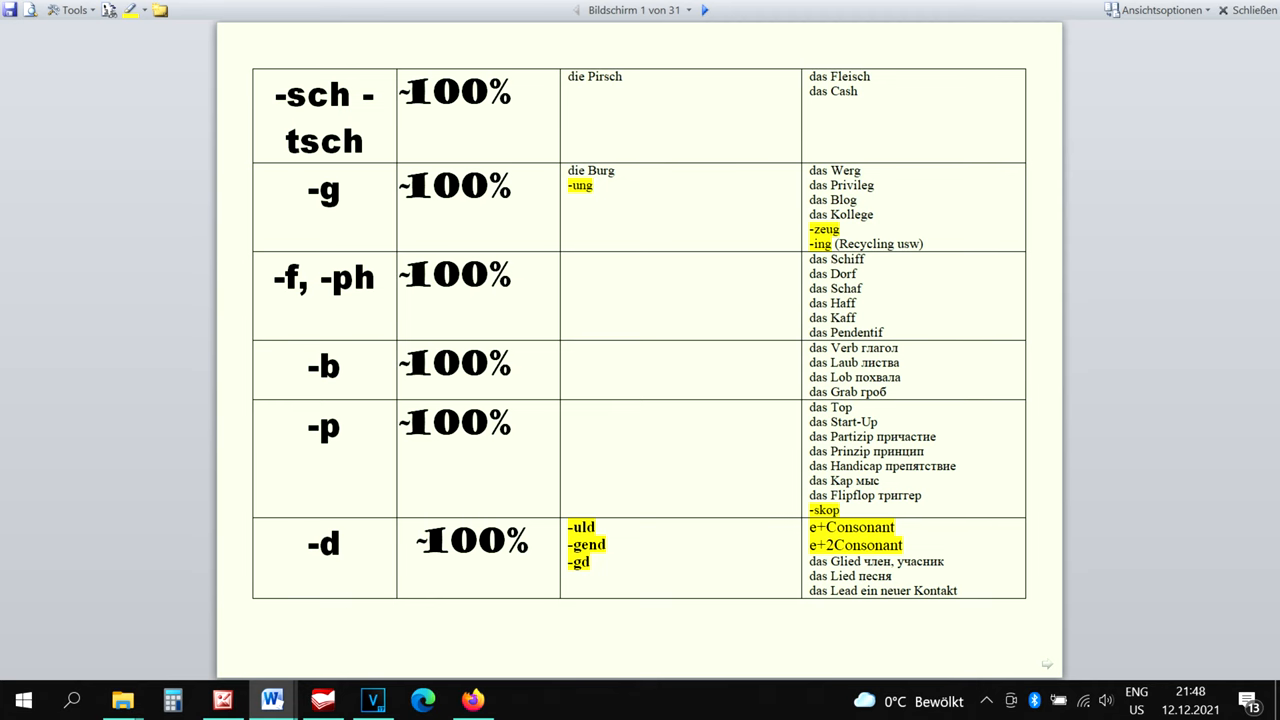
Advance two screens to the -z, -e, -a, -n, -o endings table
left_click(704, 10)
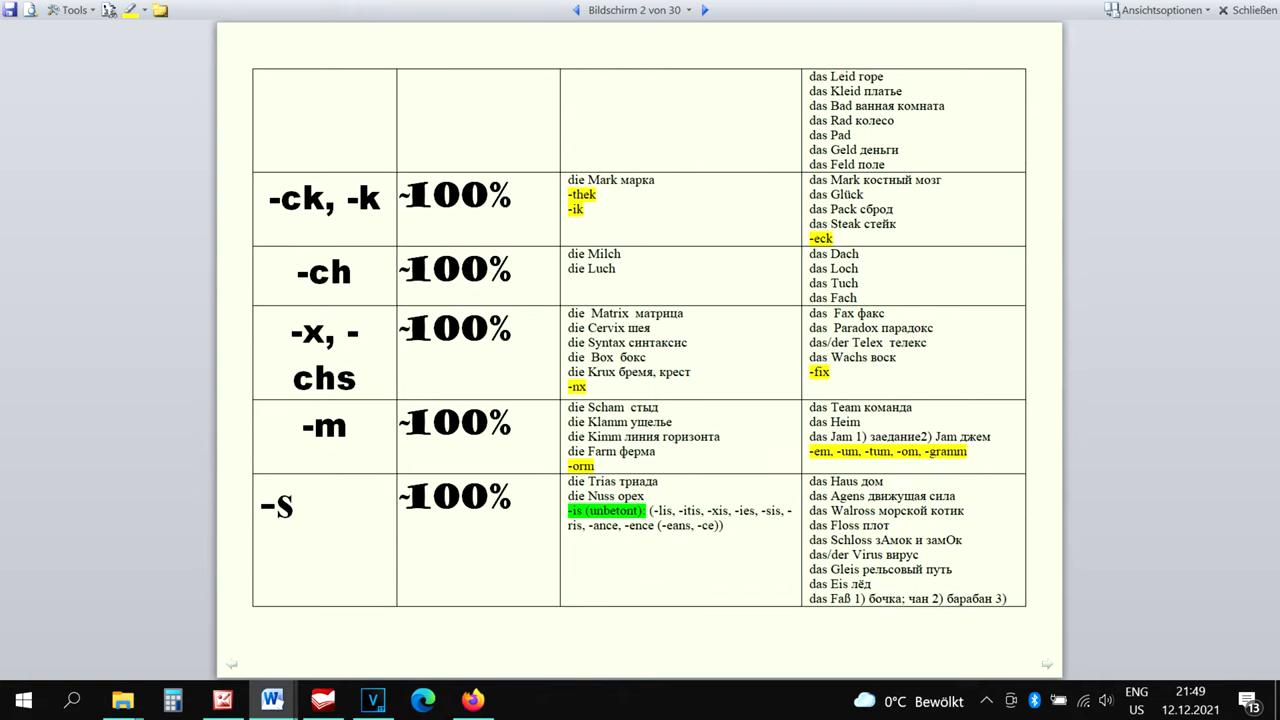
left_click(704, 10)
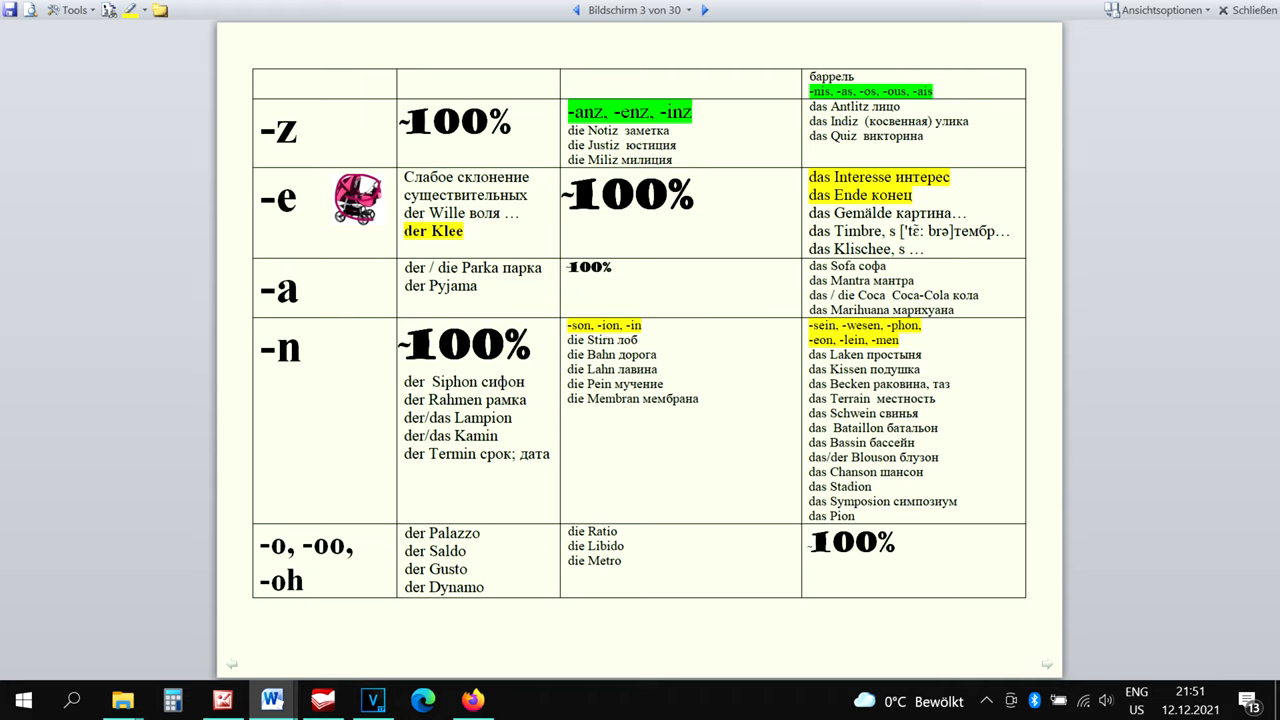